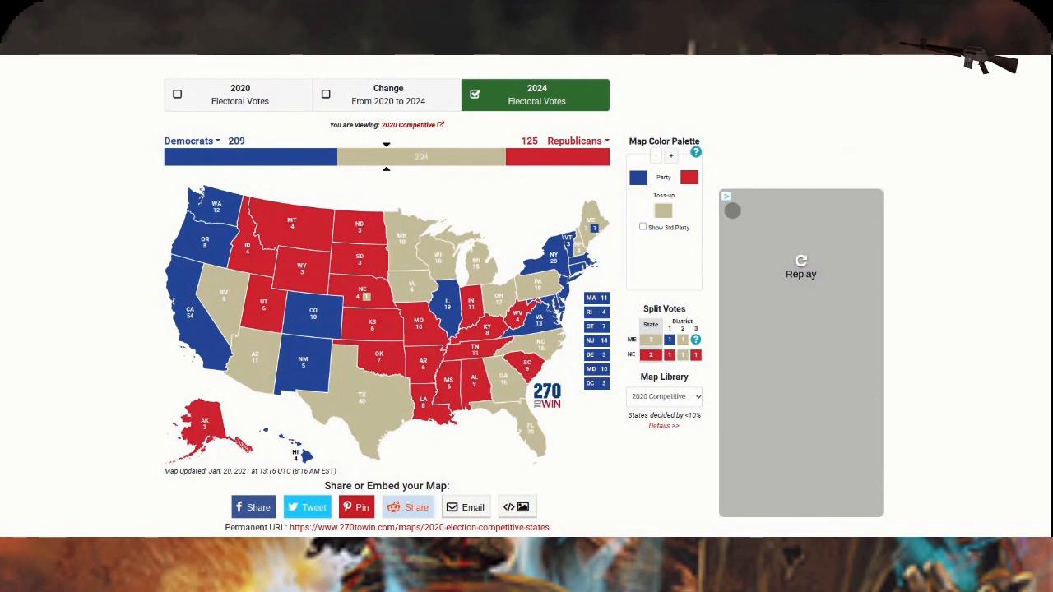
pyautogui.moveTo(870, 165)
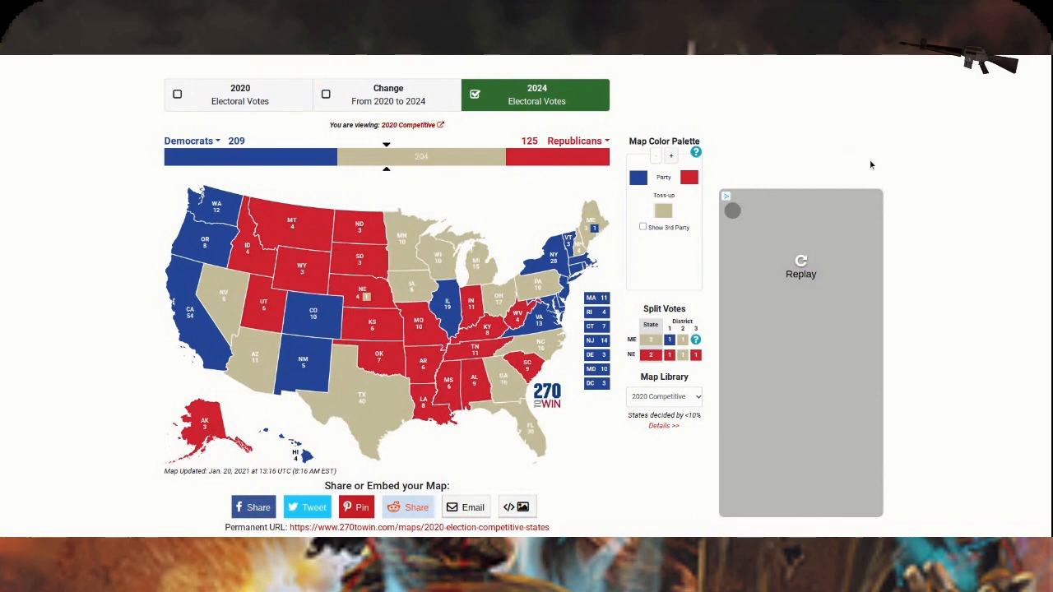
pyautogui.moveTo(286, 296)
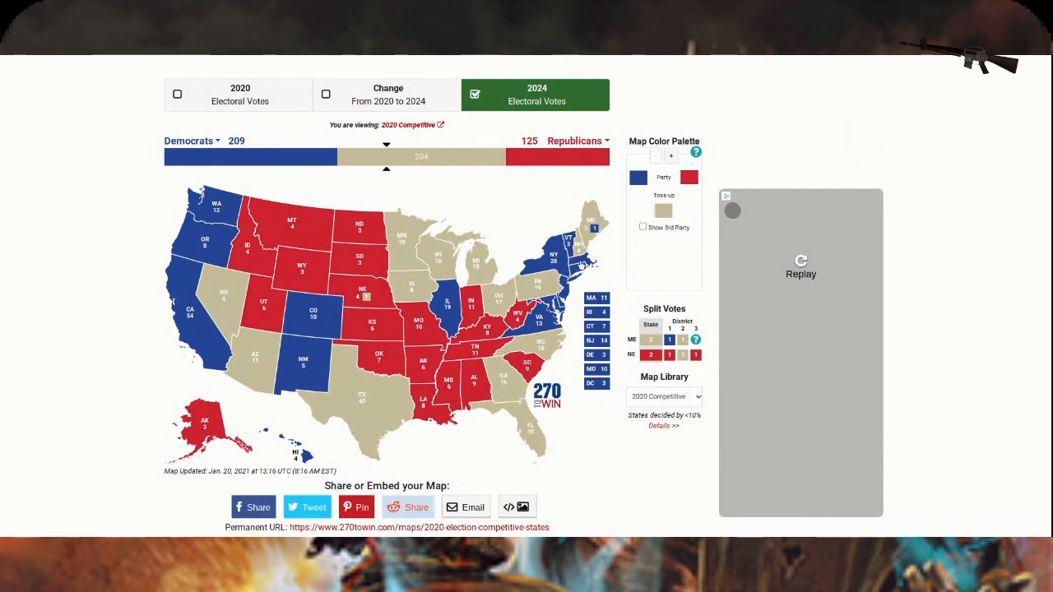
pyautogui.moveTo(105, 212)
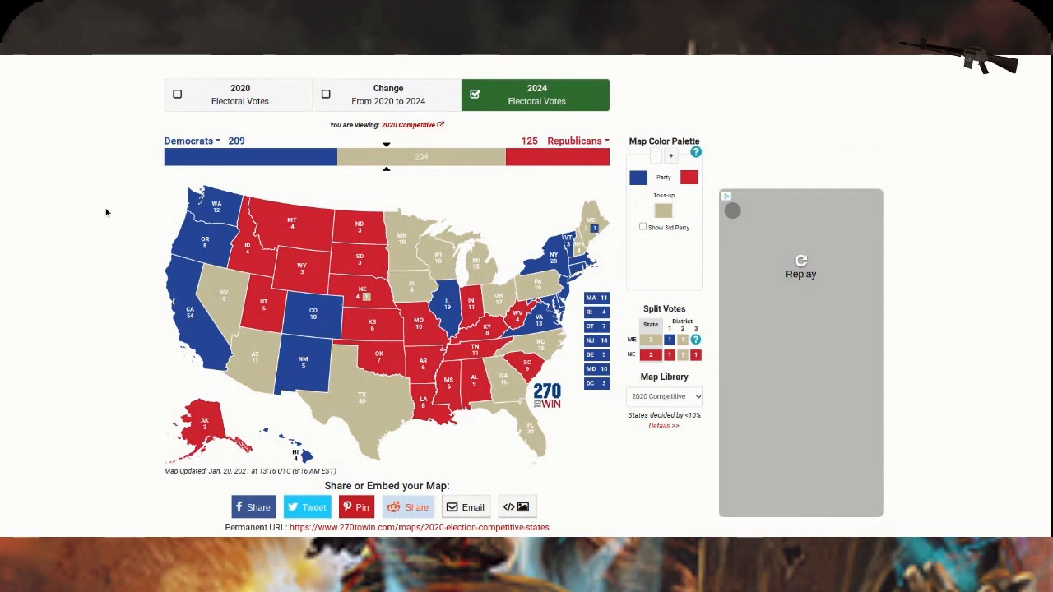
pyautogui.moveTo(596, 243)
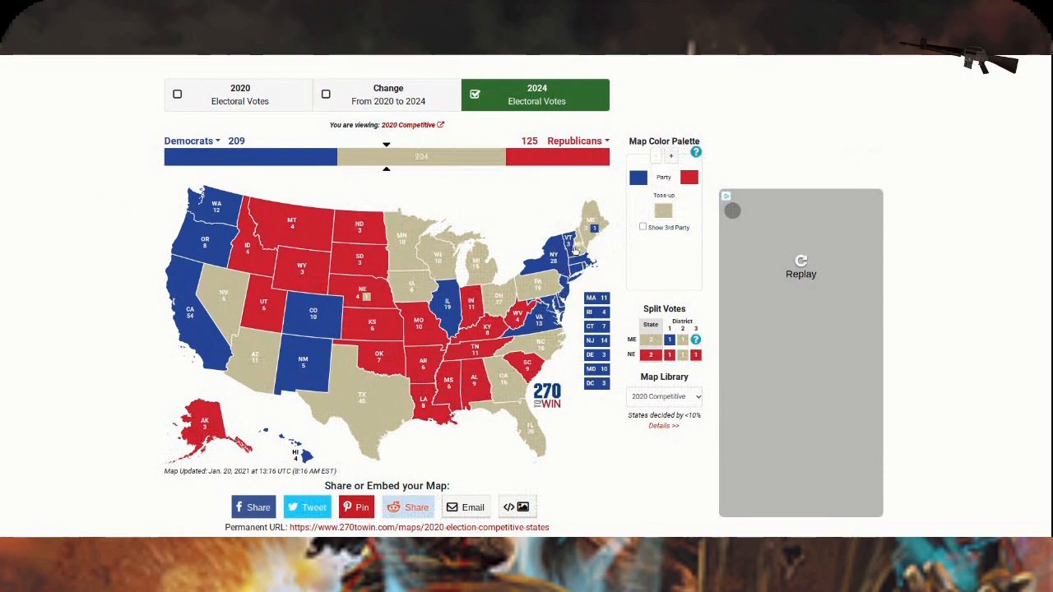
pyautogui.moveTo(503, 293)
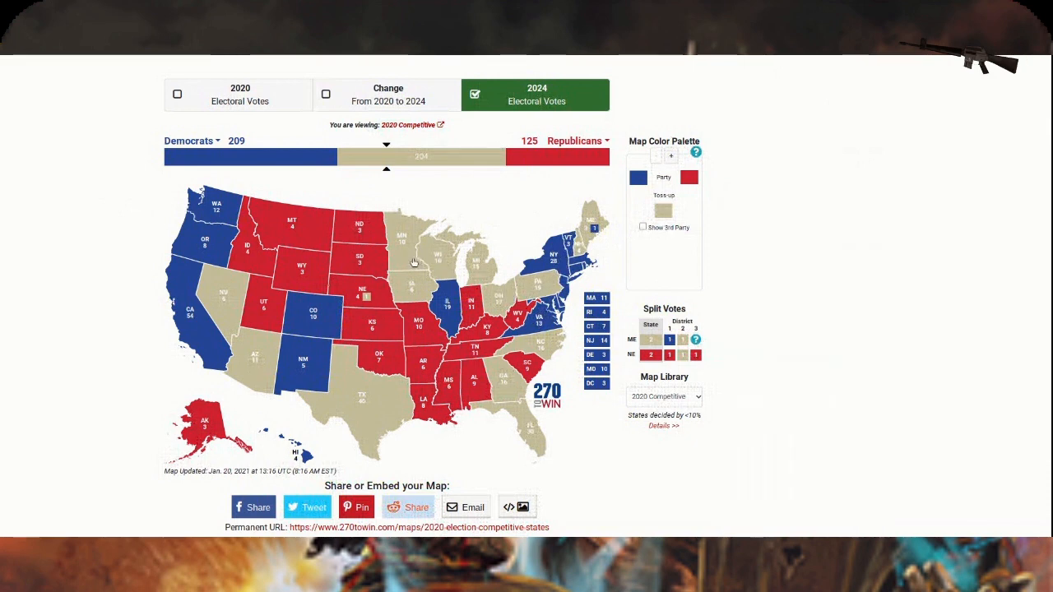
pyautogui.moveTo(339, 413)
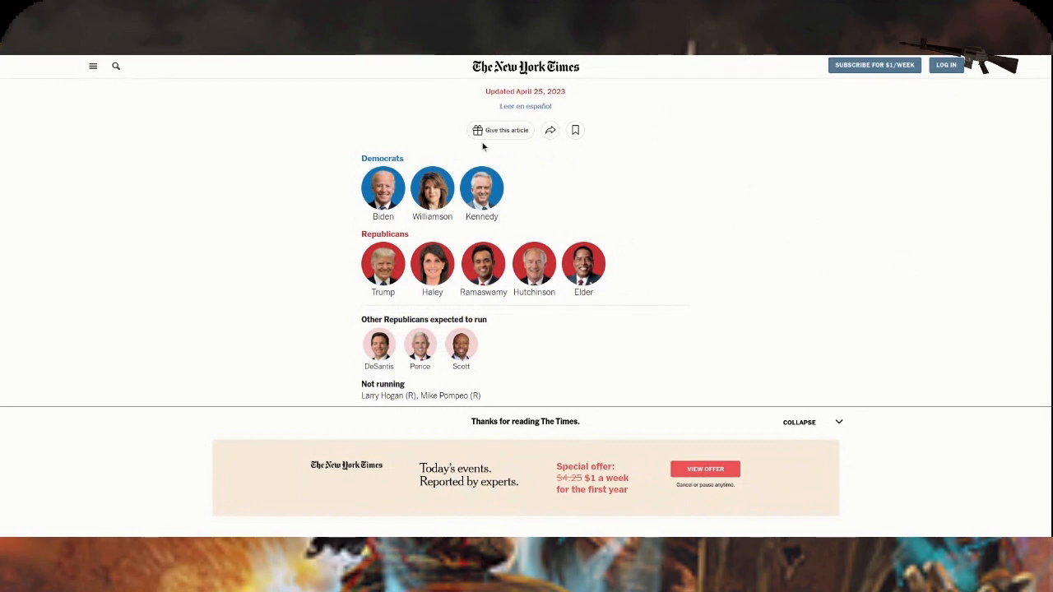
pyautogui.moveTo(336, 173)
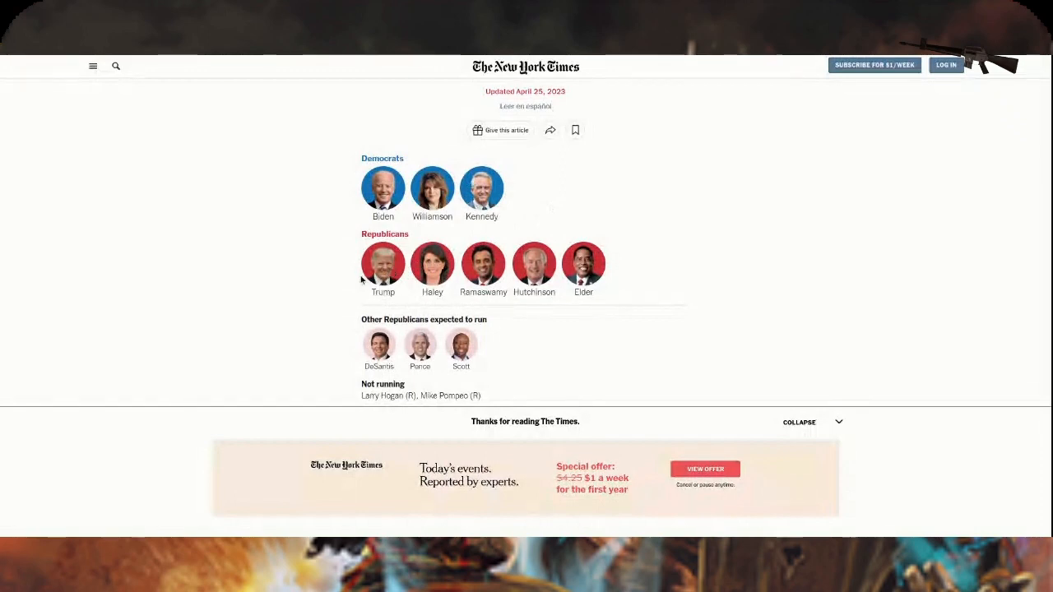
pyautogui.moveTo(362, 280)
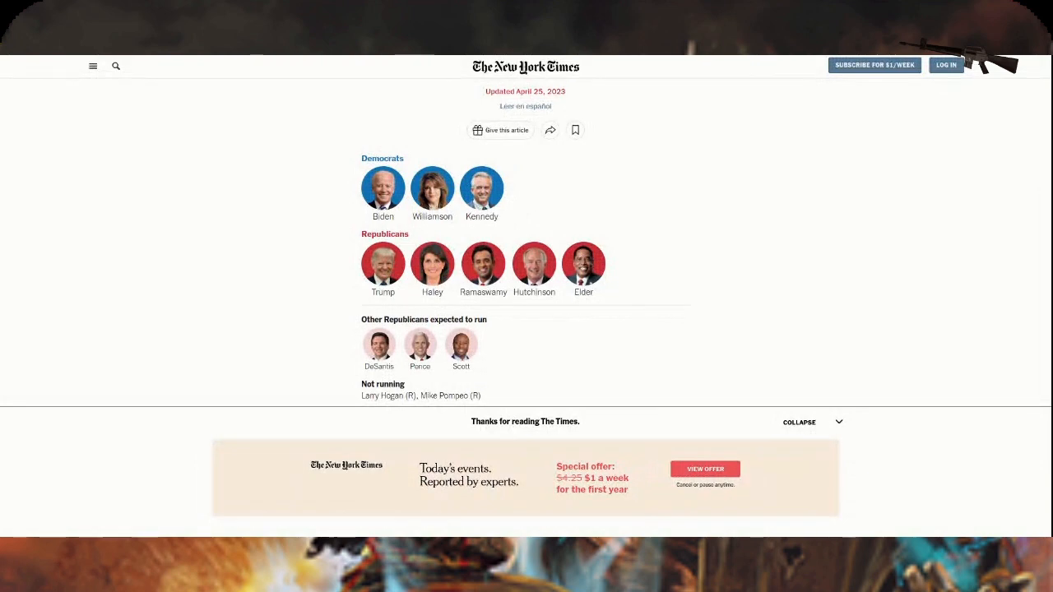
pyautogui.moveTo(372, 286)
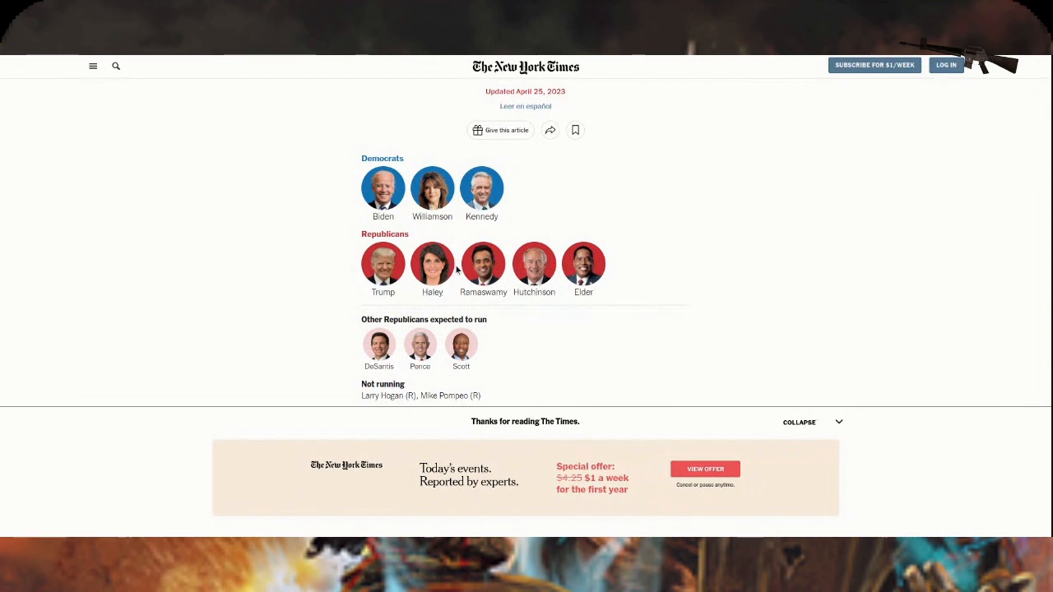
pyautogui.moveTo(483, 271)
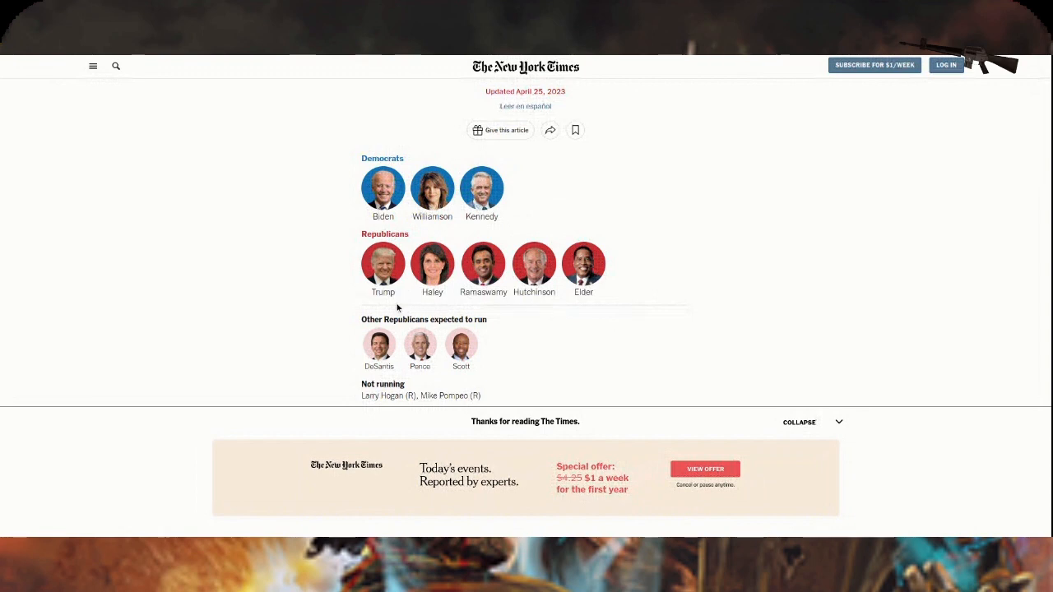
pyautogui.moveTo(612, 307)
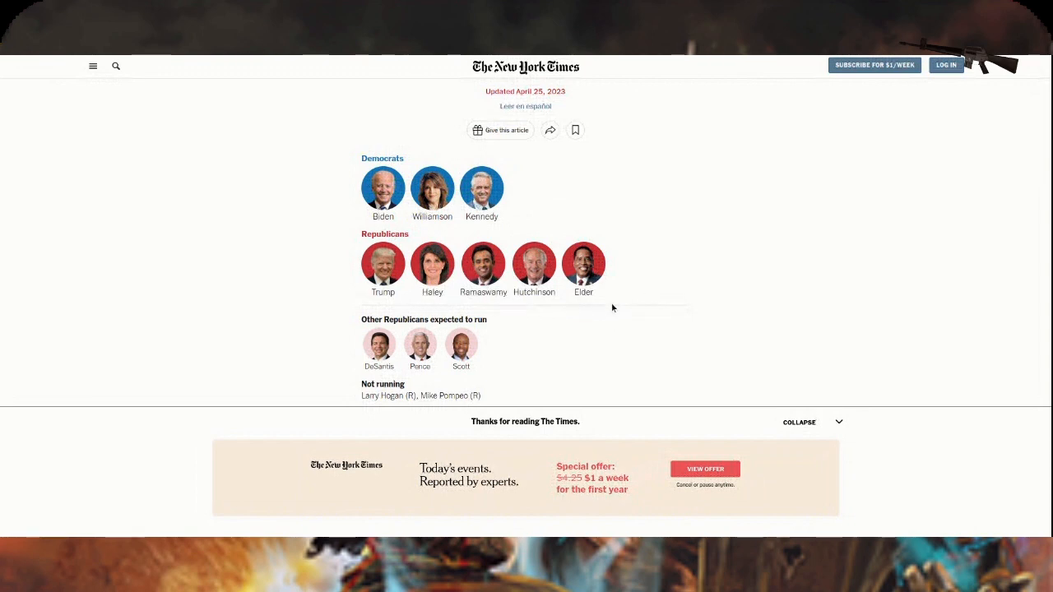
pyautogui.moveTo(473, 331)
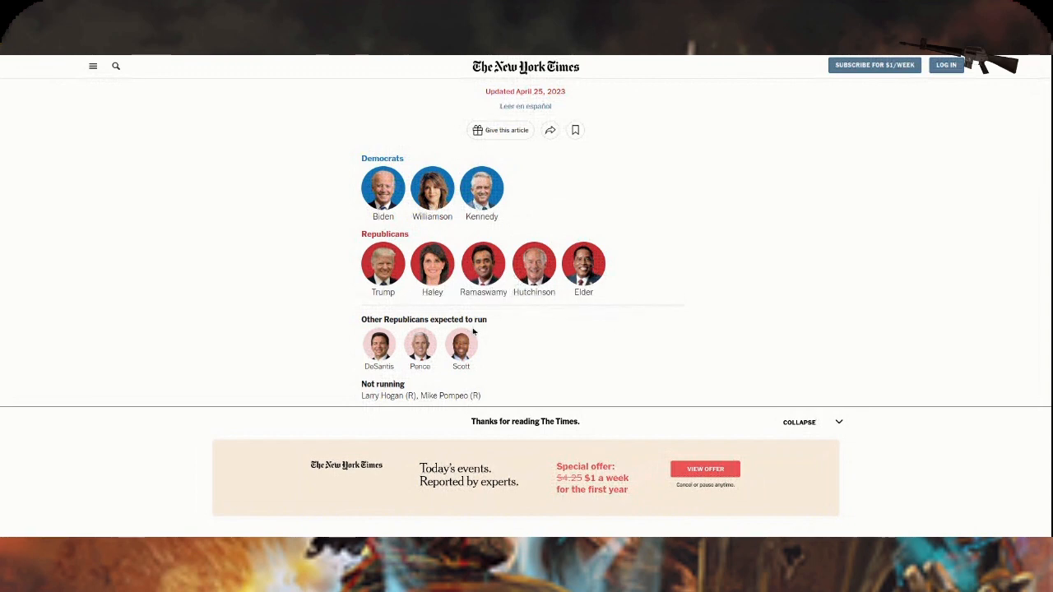
pyautogui.moveTo(474, 355)
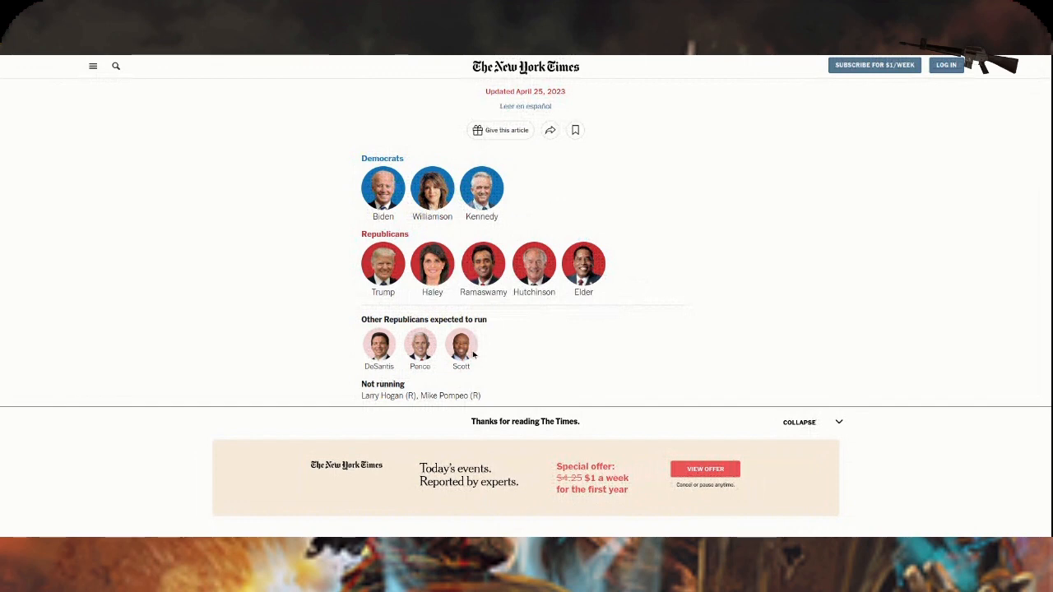
pyautogui.moveTo(420, 346)
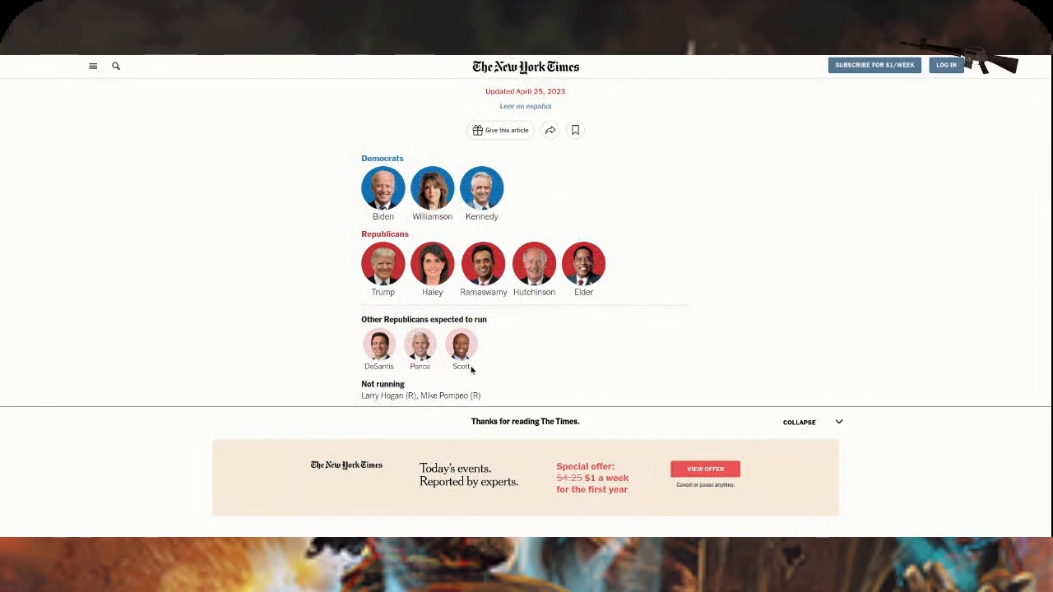
pyautogui.moveTo(546, 352)
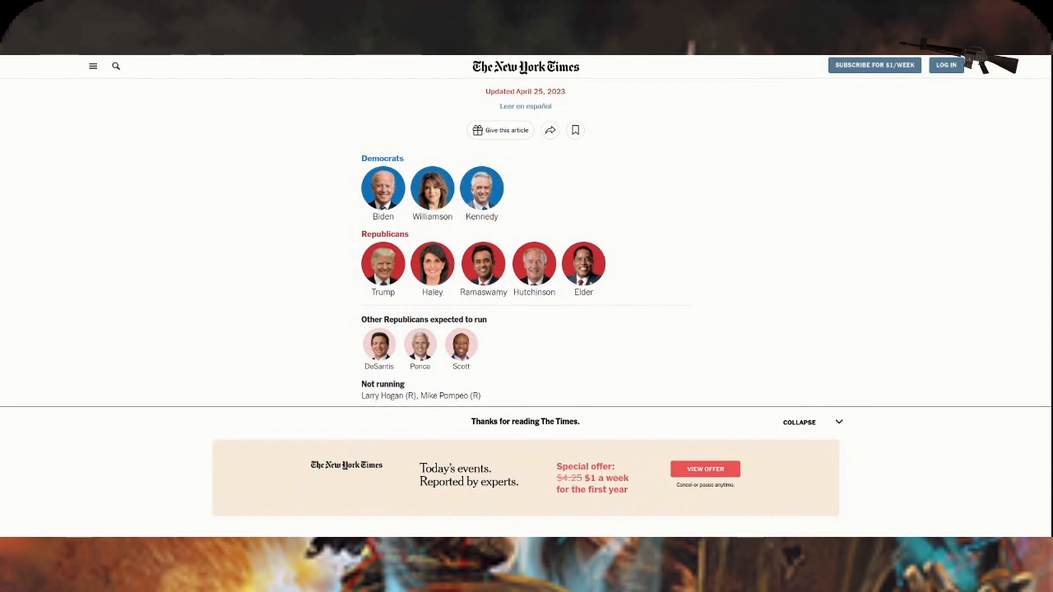
pyautogui.moveTo(918, 211)
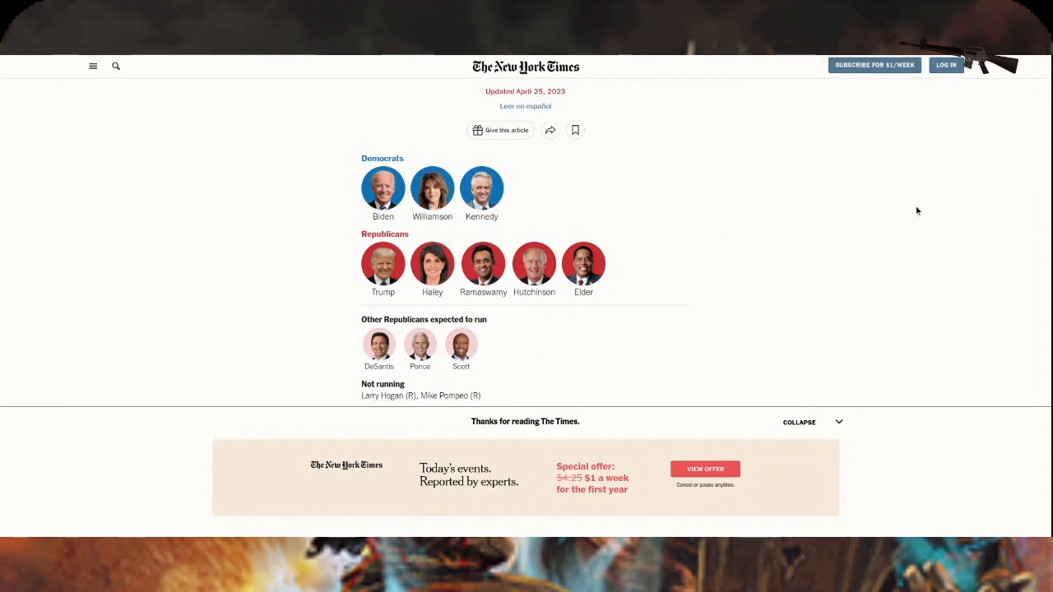
pyautogui.moveTo(855, 246)
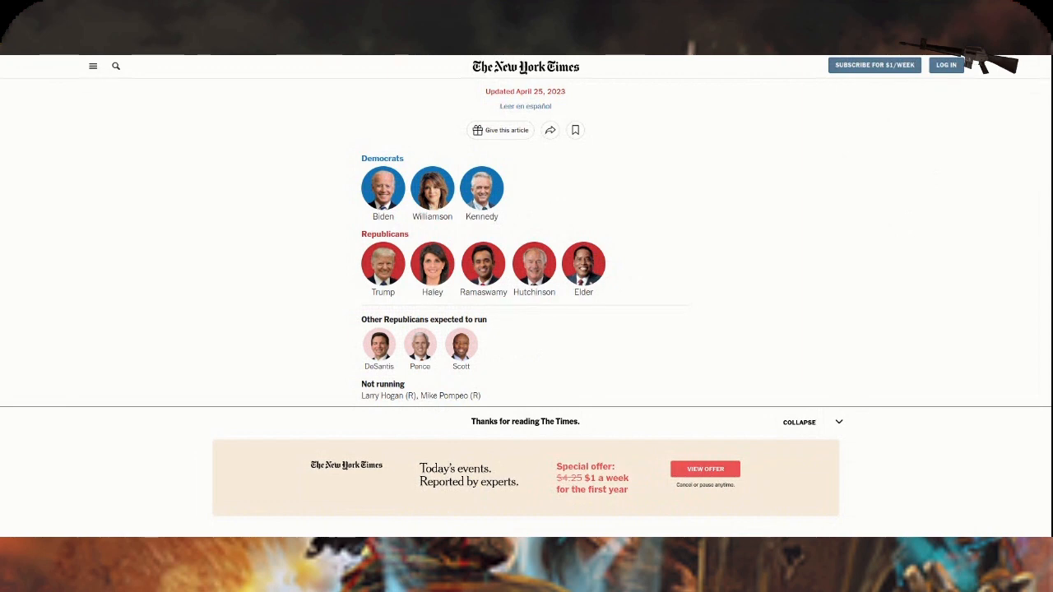
pyautogui.scroll(-3)
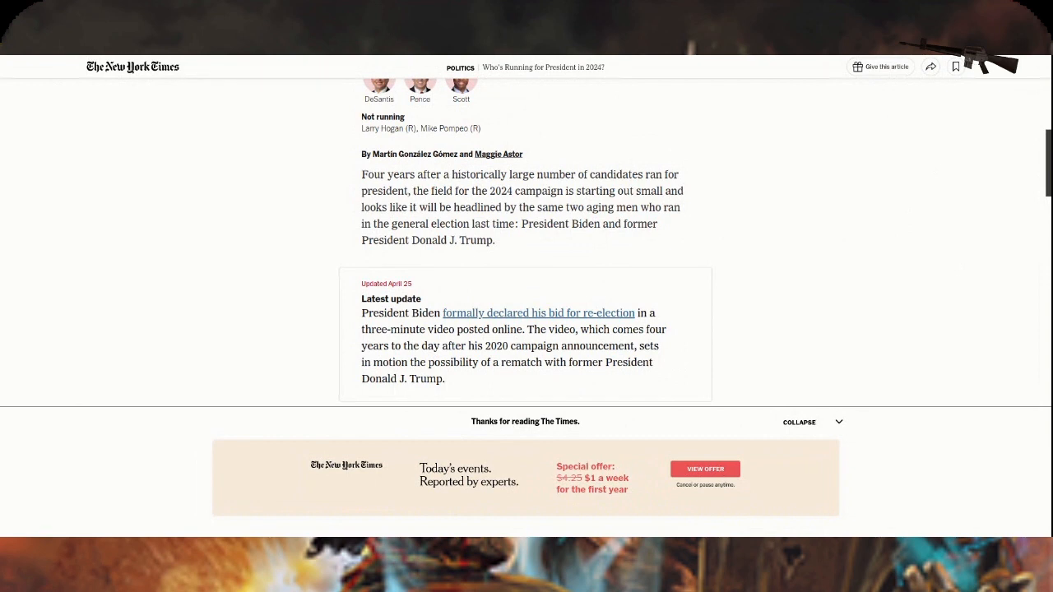
pyautogui.scroll(-3)
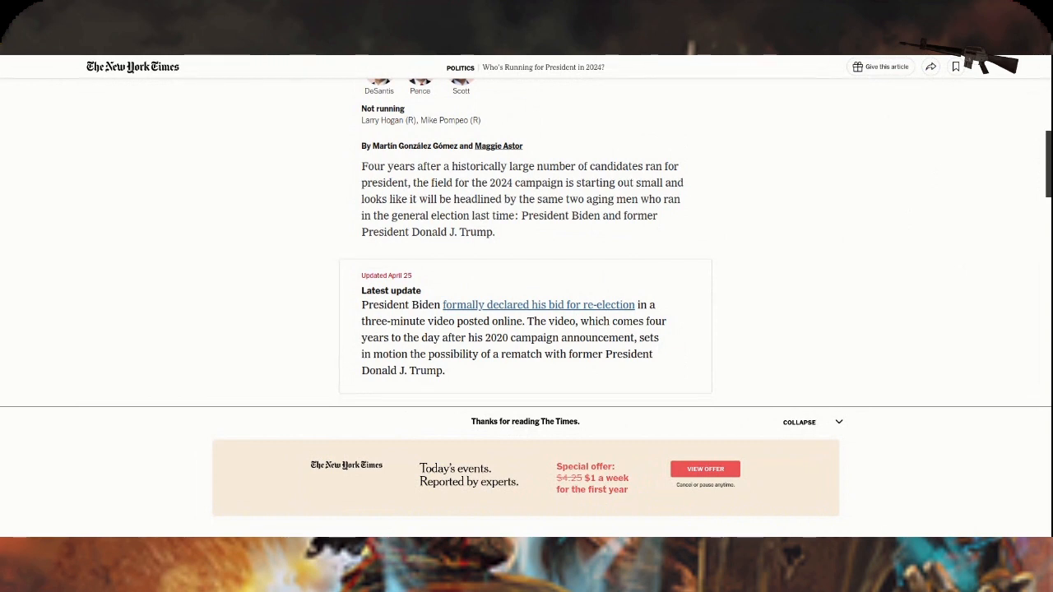
pyautogui.scroll(-3)
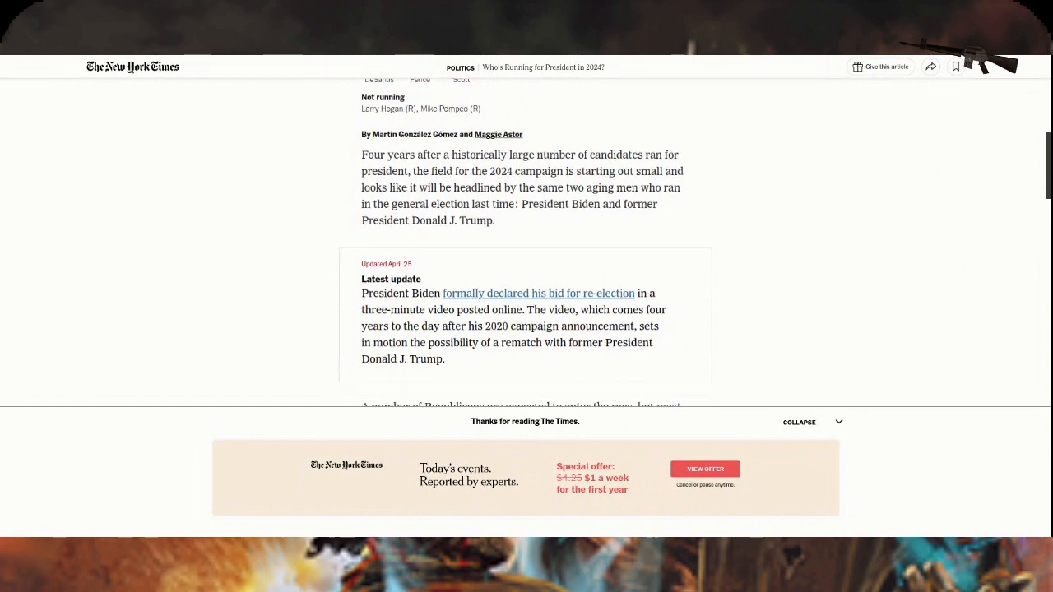
pyautogui.scroll(-3)
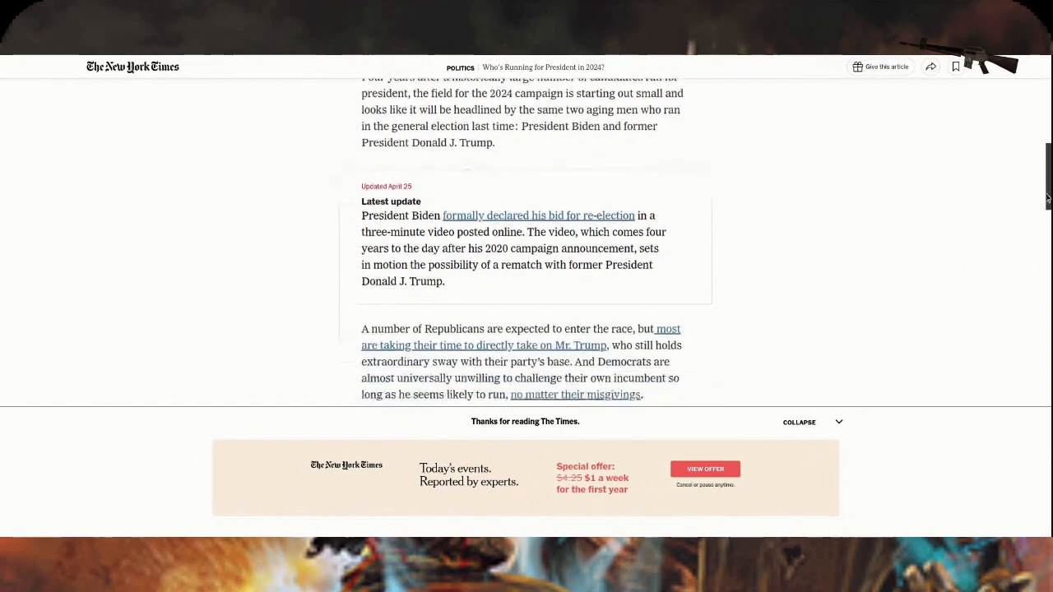
pyautogui.scroll(-3)
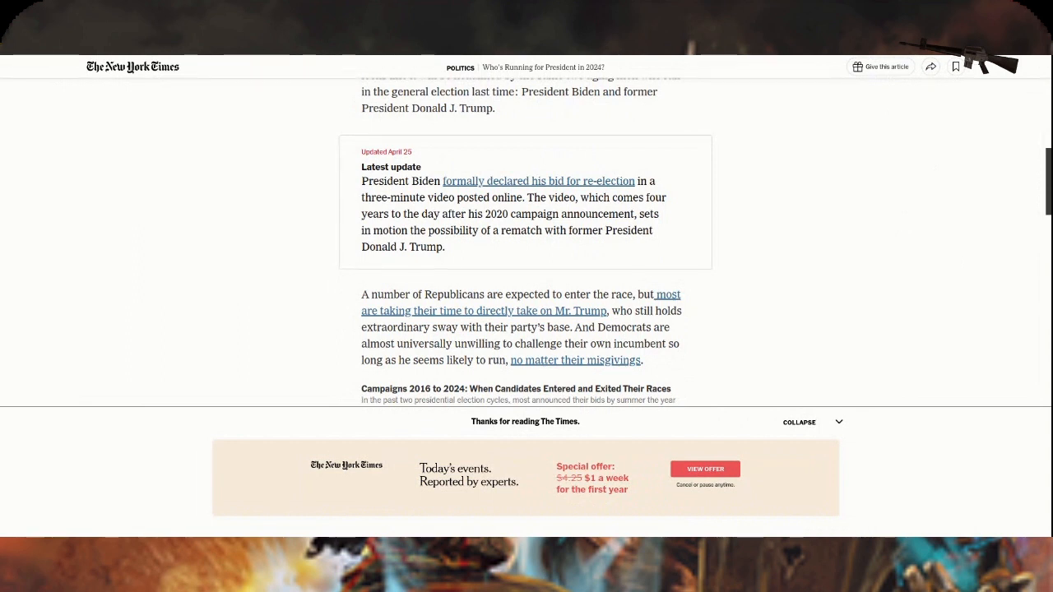
pyautogui.scroll(-3)
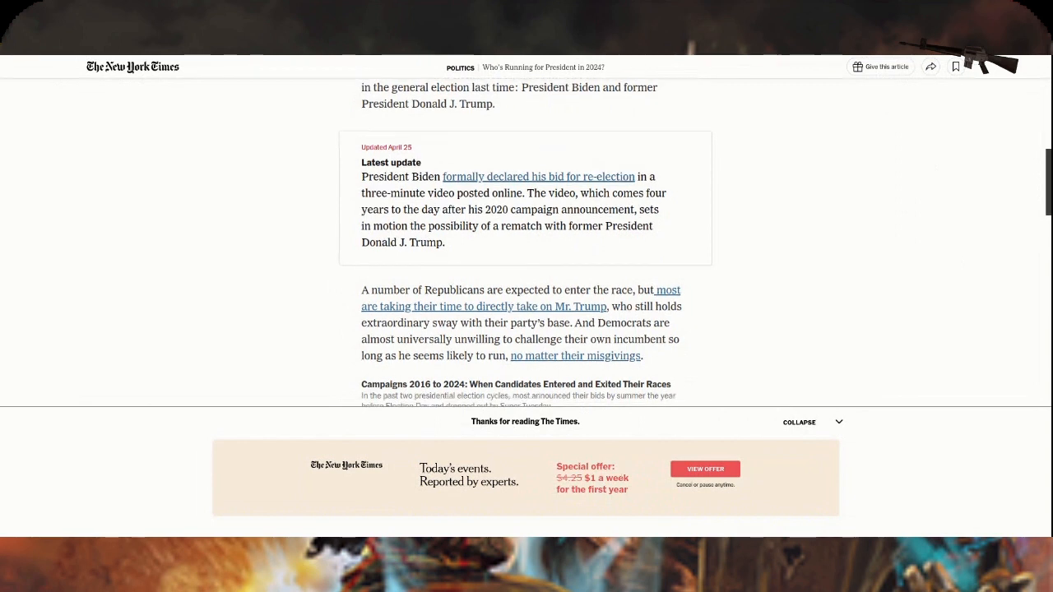
pyautogui.scroll(-3)
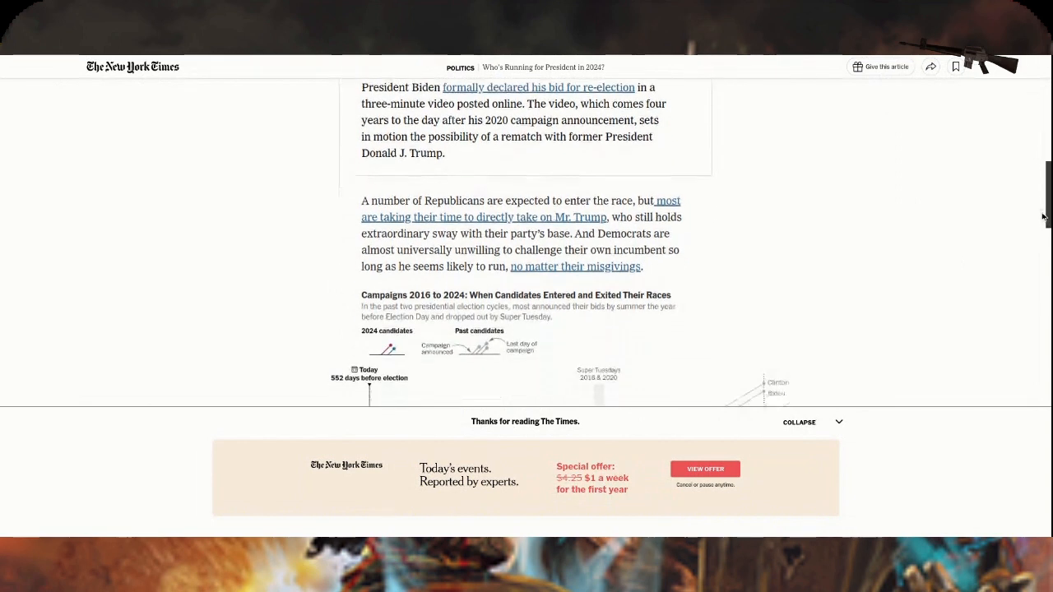
pyautogui.scroll(-3)
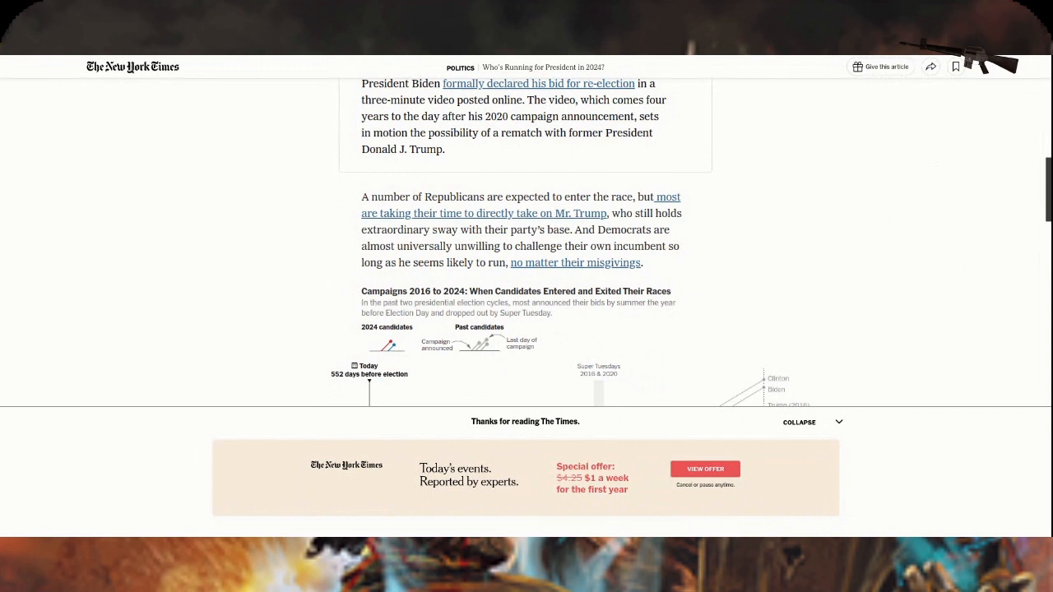
pyautogui.scroll(-3)
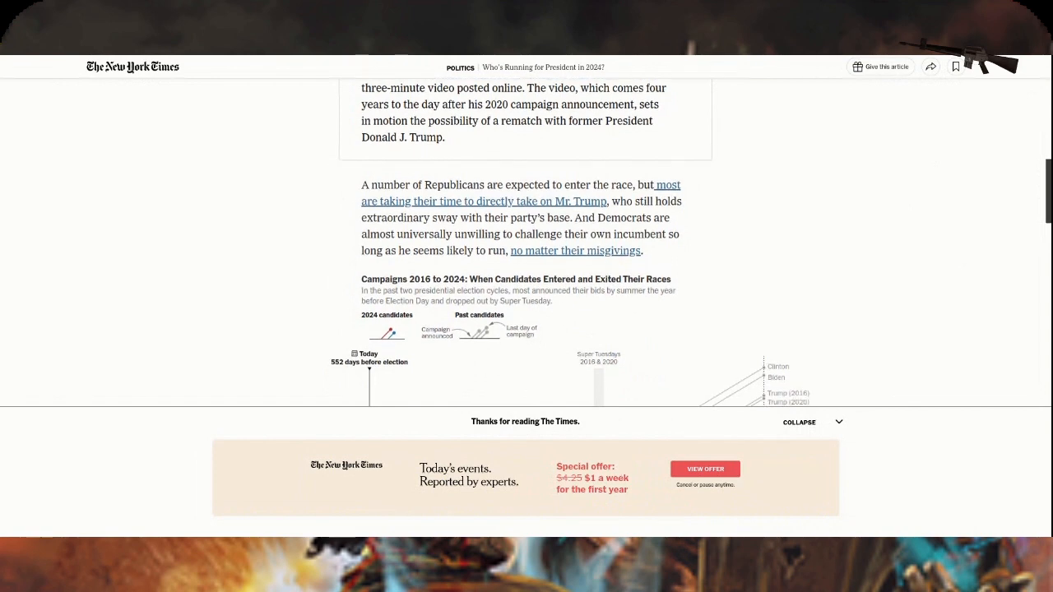
pyautogui.scroll(-3)
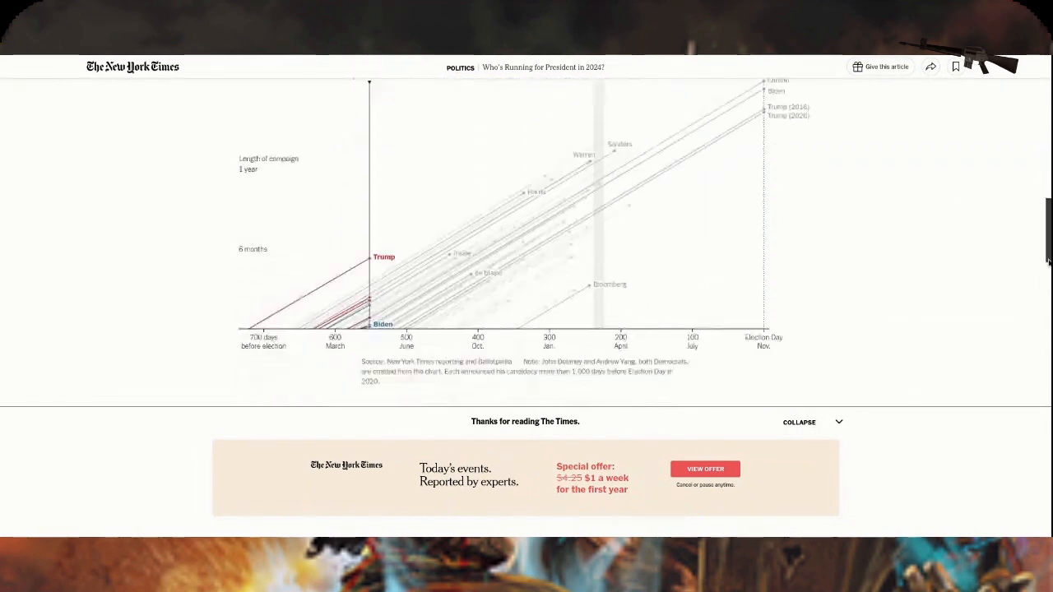
pyautogui.scroll(-3)
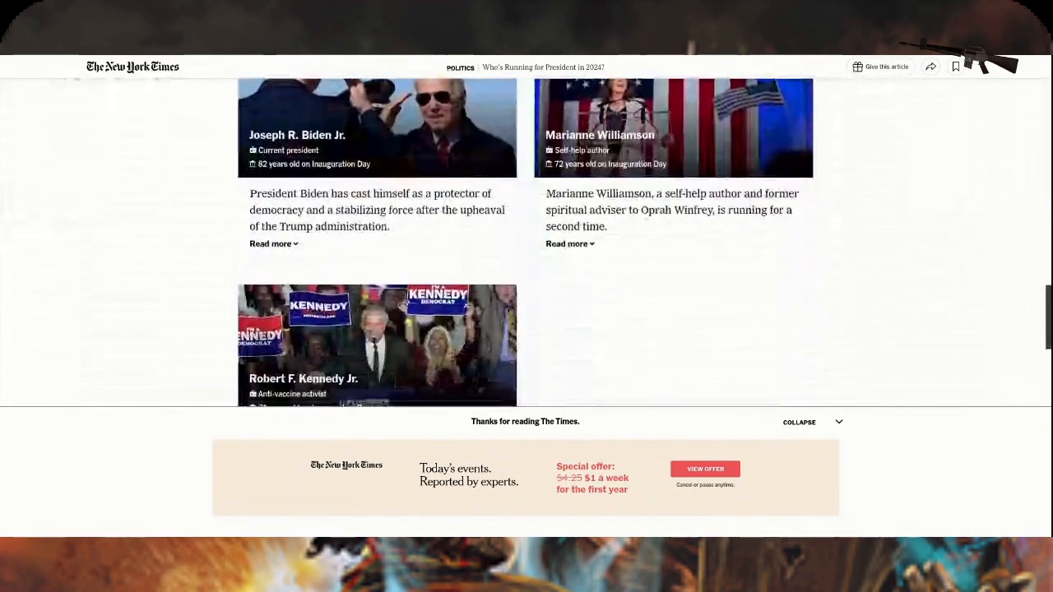
pyautogui.scroll(-3)
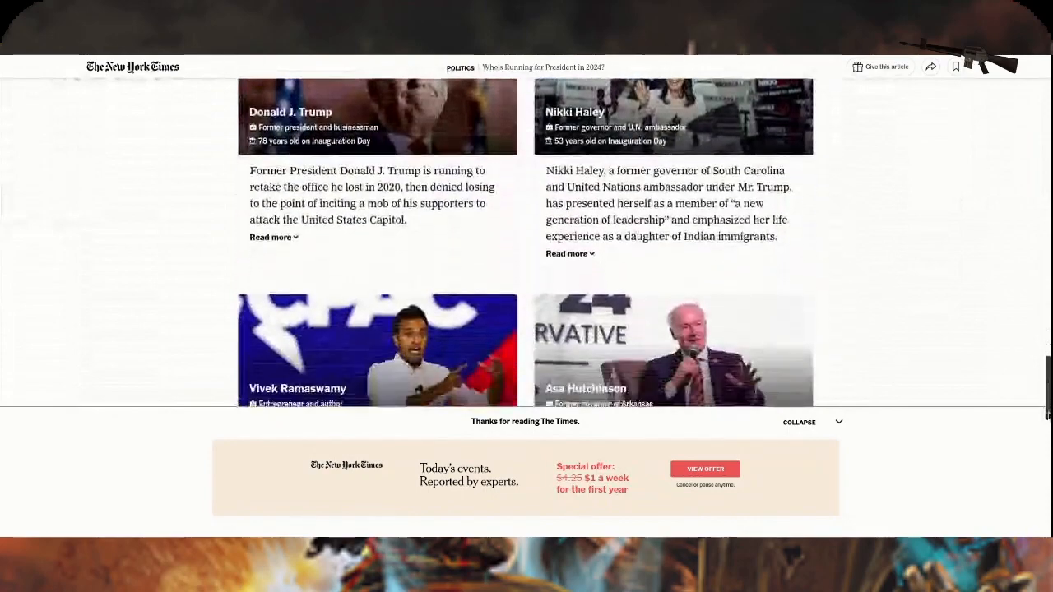
pyautogui.scroll(-3)
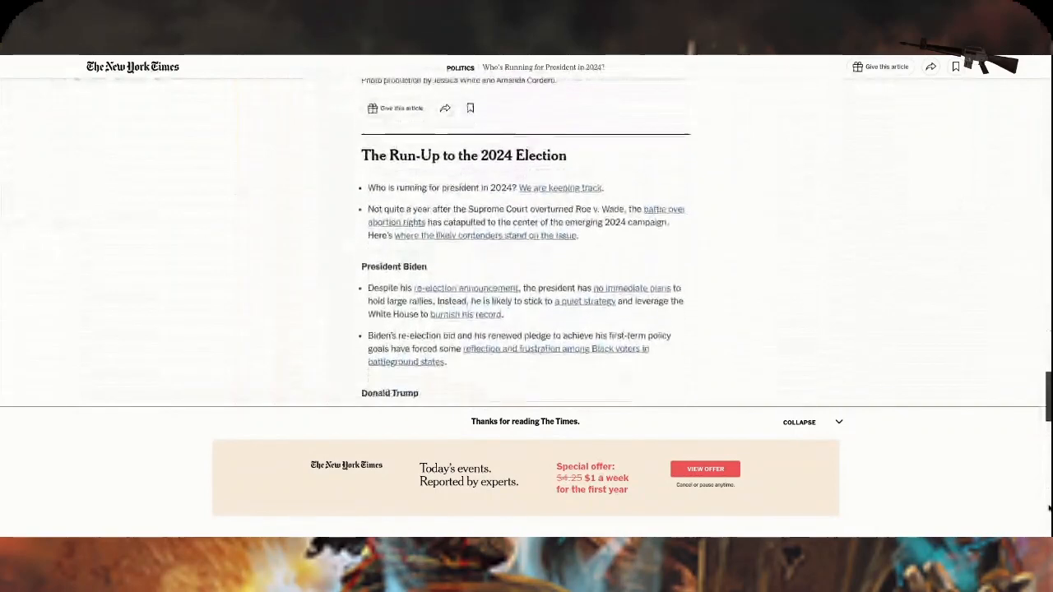
pyautogui.scroll(-3)
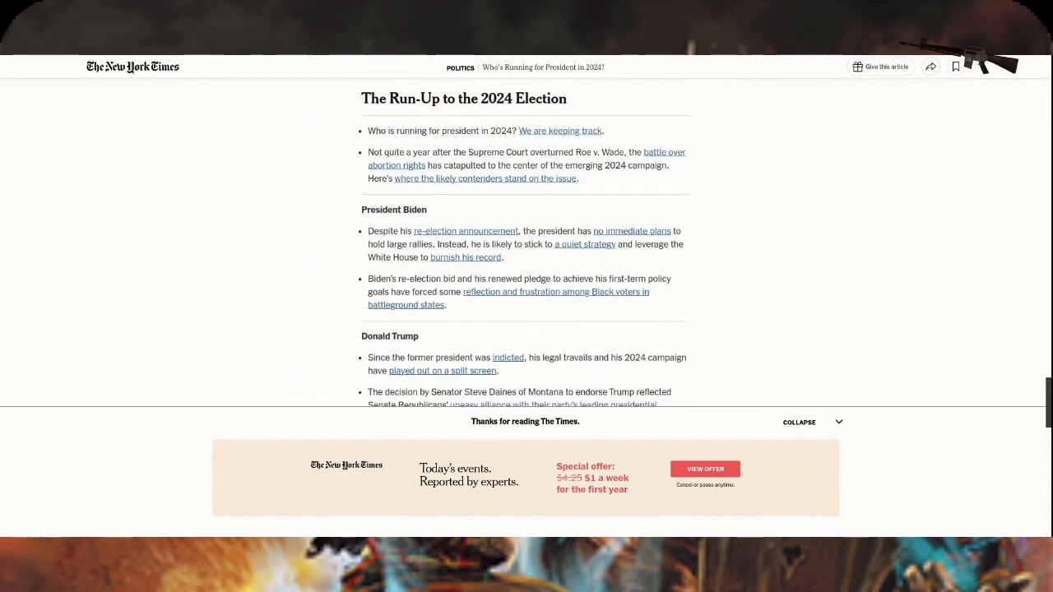
pyautogui.scroll(-3)
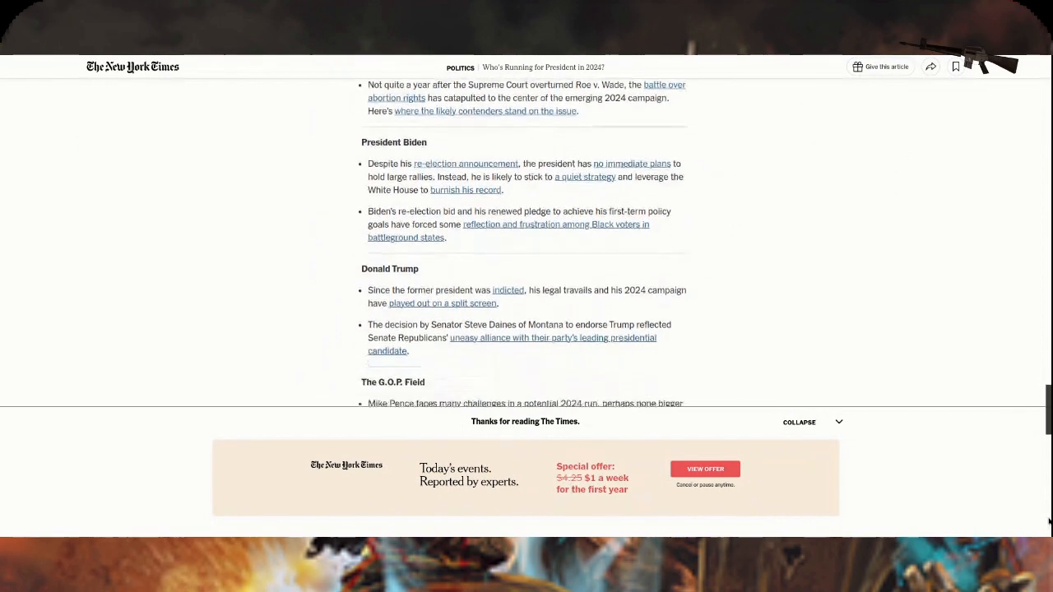
pyautogui.scroll(-3)
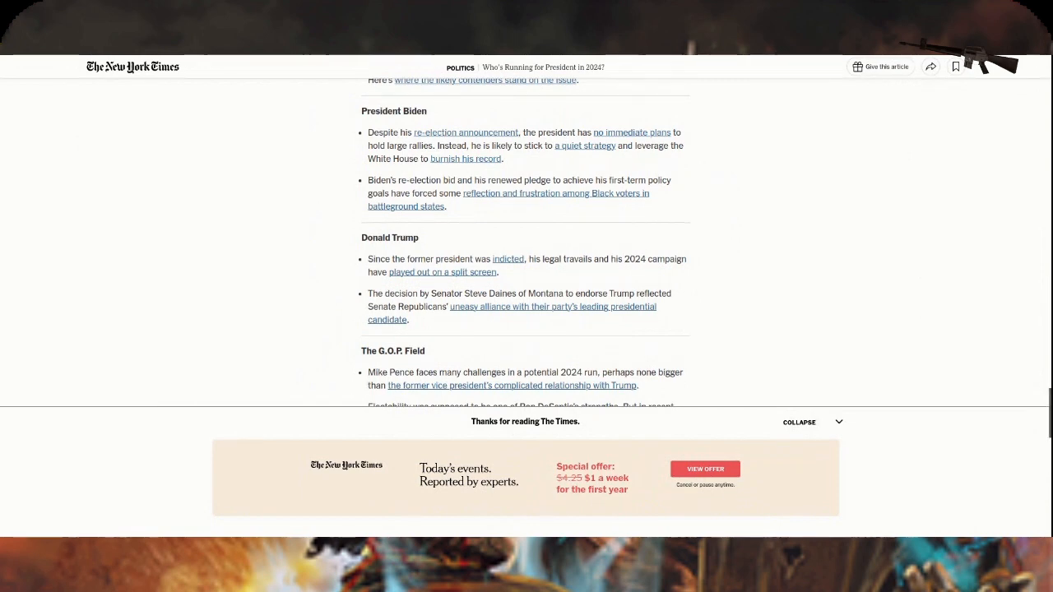
pyautogui.scroll(-3)
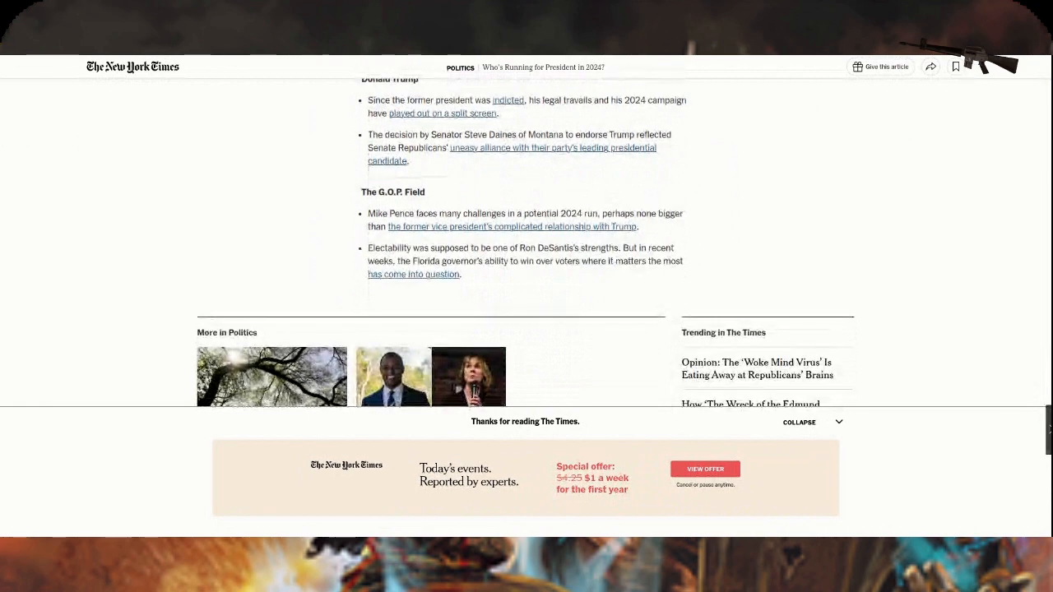
pyautogui.scroll(-3)
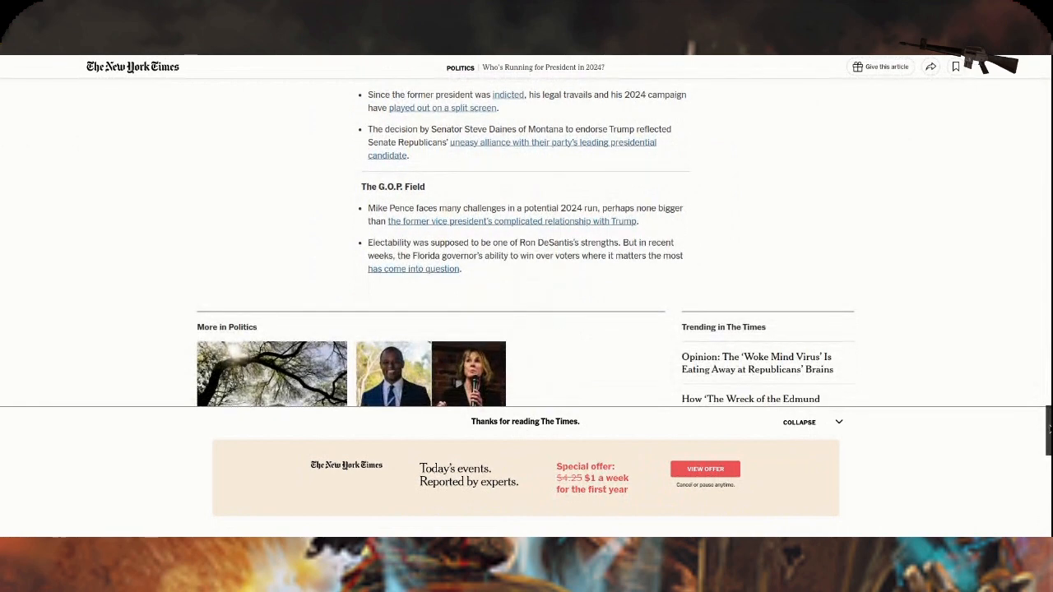
pyautogui.scroll(-3)
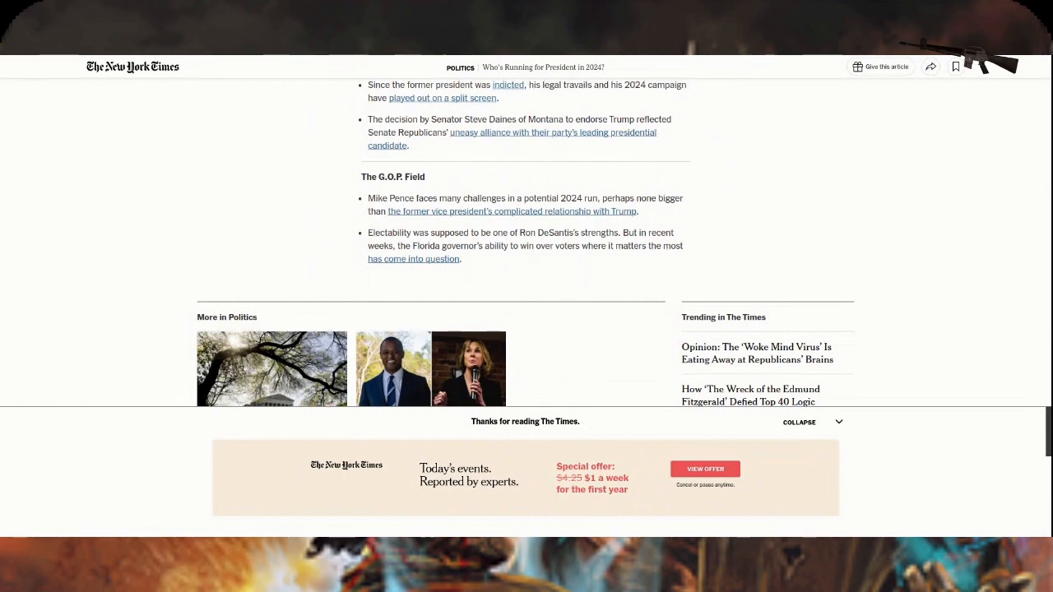
pyautogui.scroll(-3)
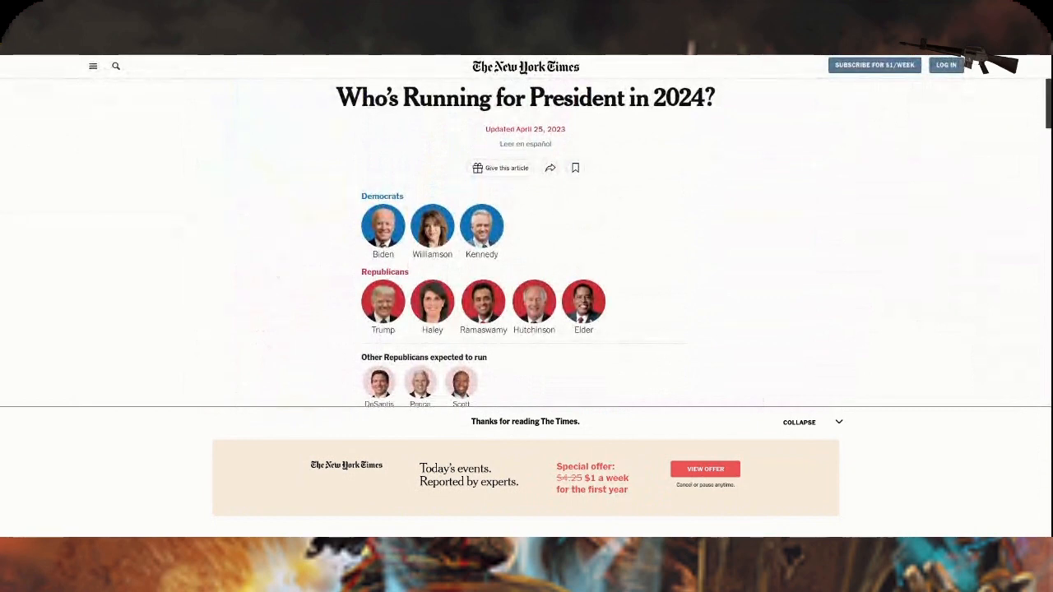
pyautogui.scroll(-3)
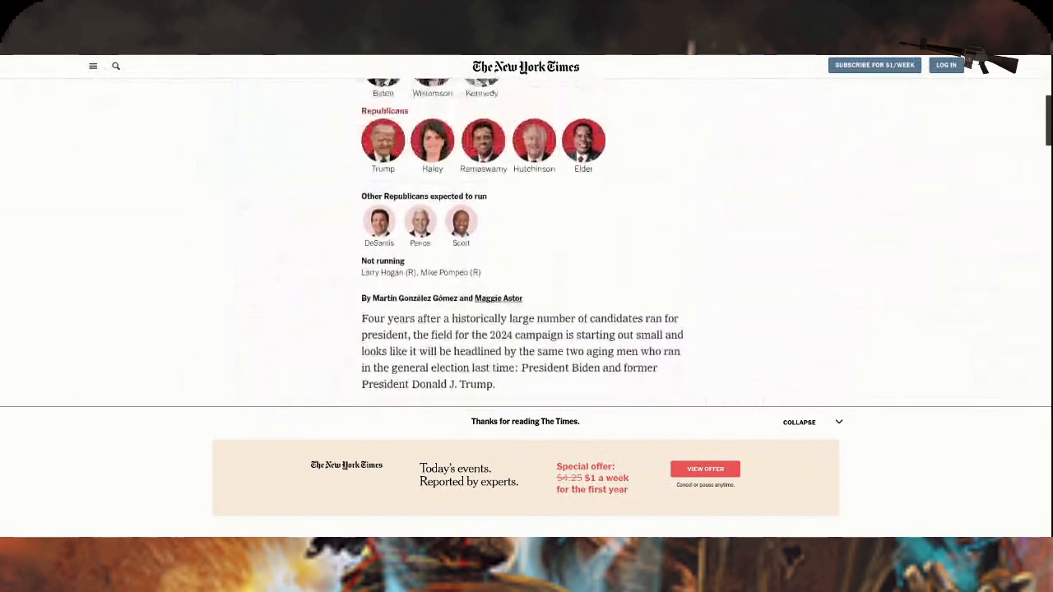
pyautogui.scroll(3)
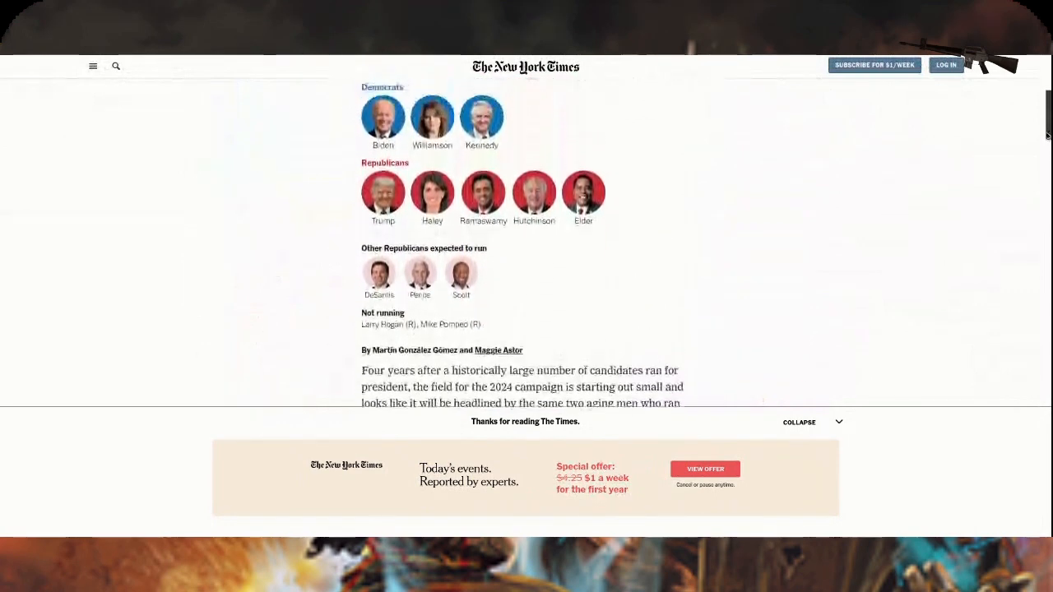
pyautogui.scroll(3)
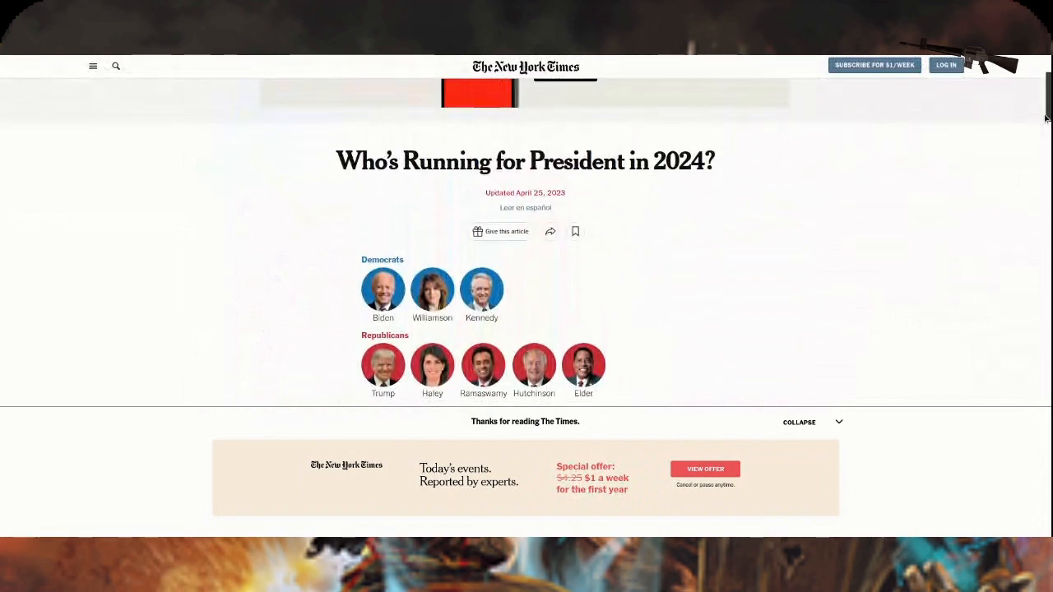
pyautogui.scroll(-3)
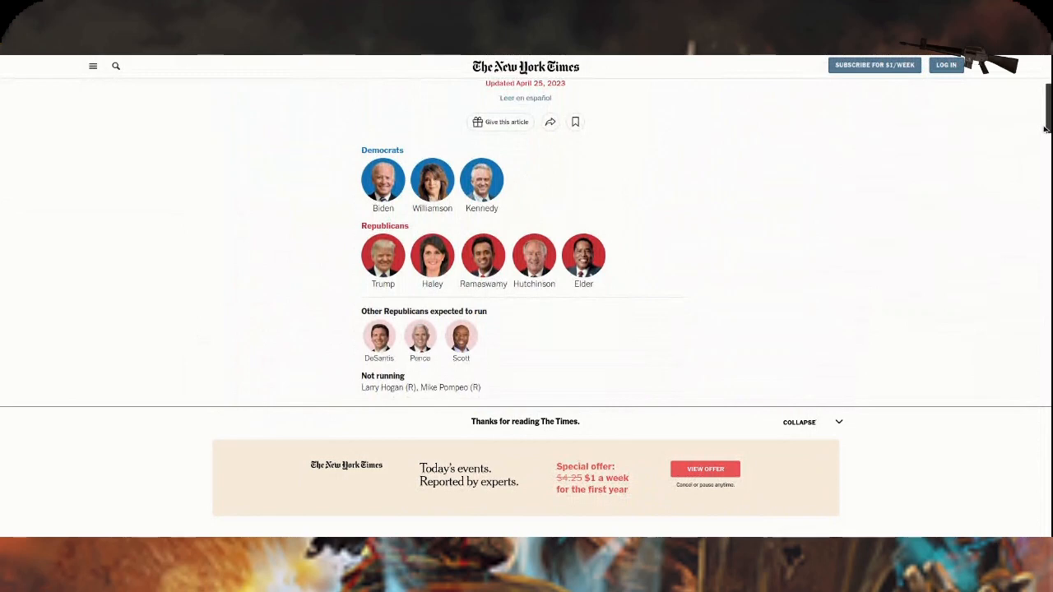
pyautogui.scroll(-3)
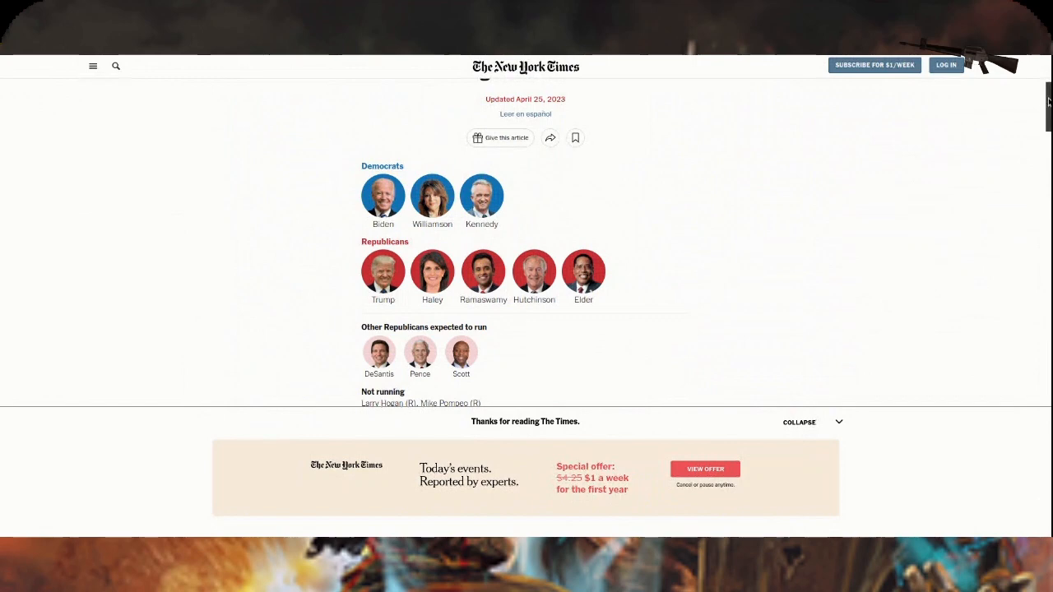
pyautogui.scroll(-3)
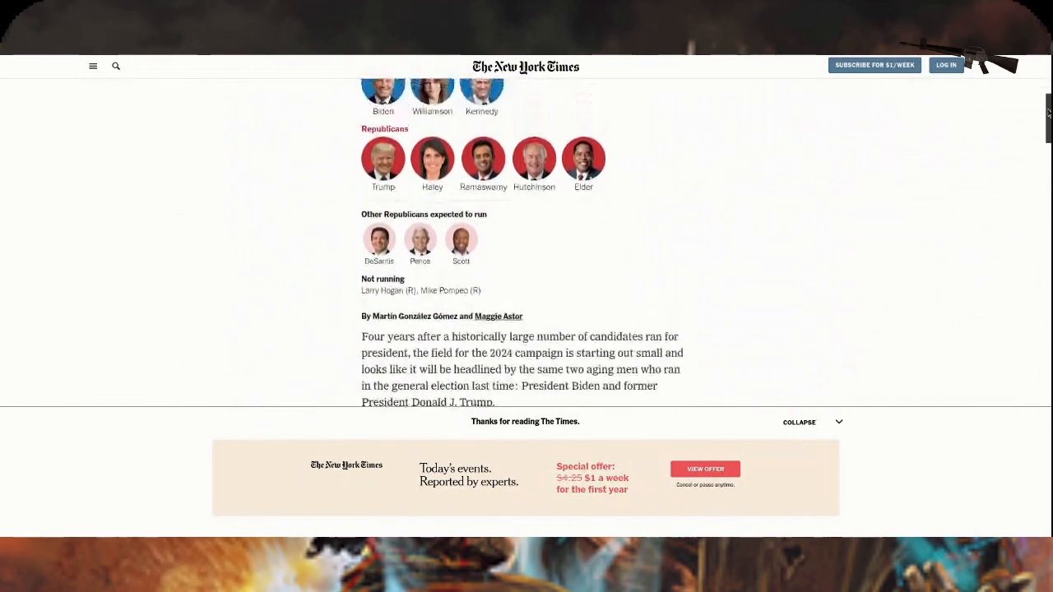
pyautogui.scroll(3)
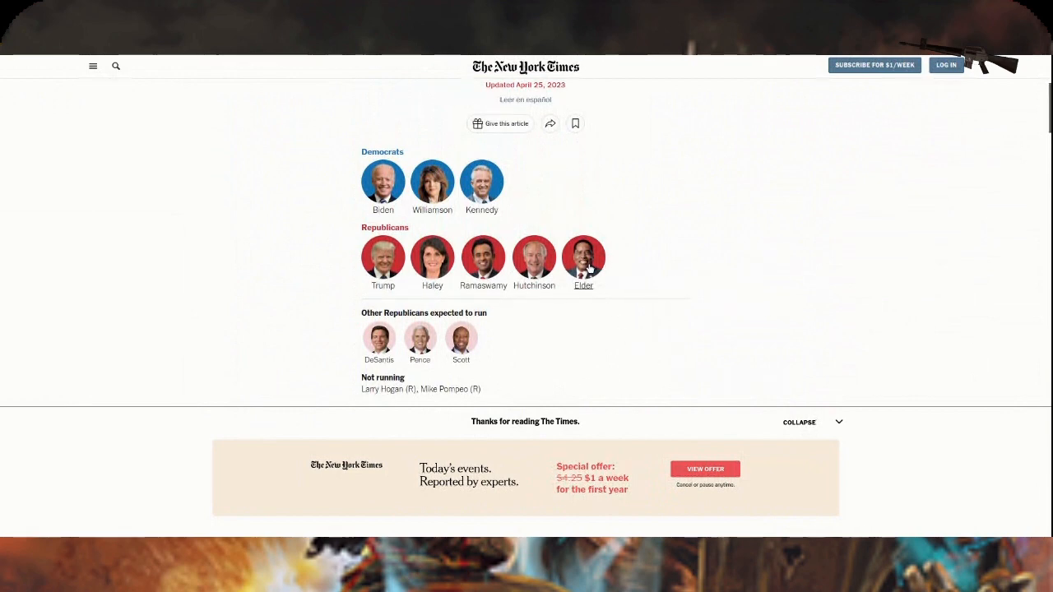
pyautogui.moveTo(483, 263)
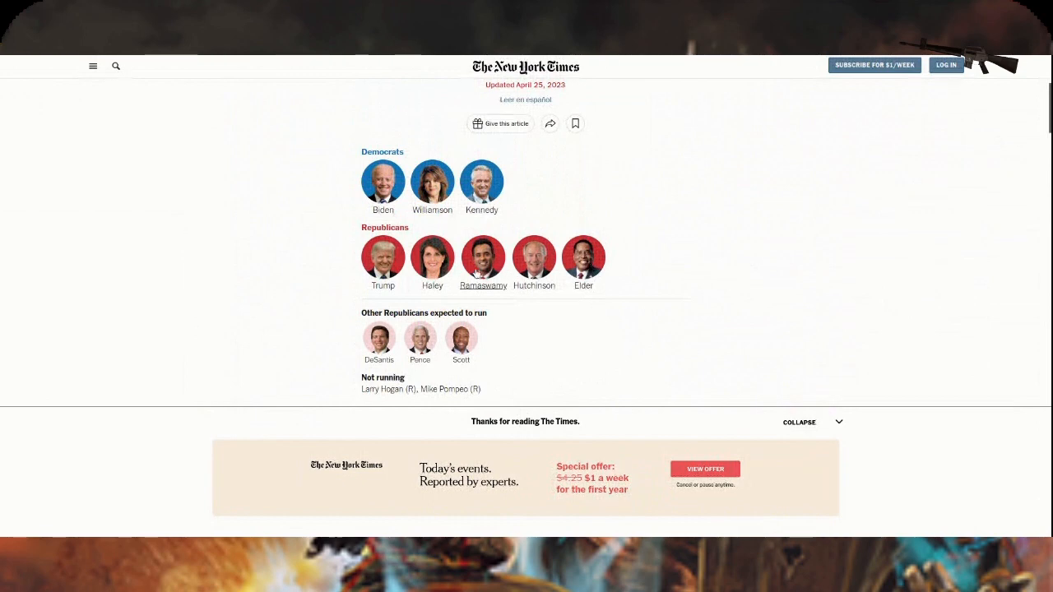
pyautogui.moveTo(431, 262)
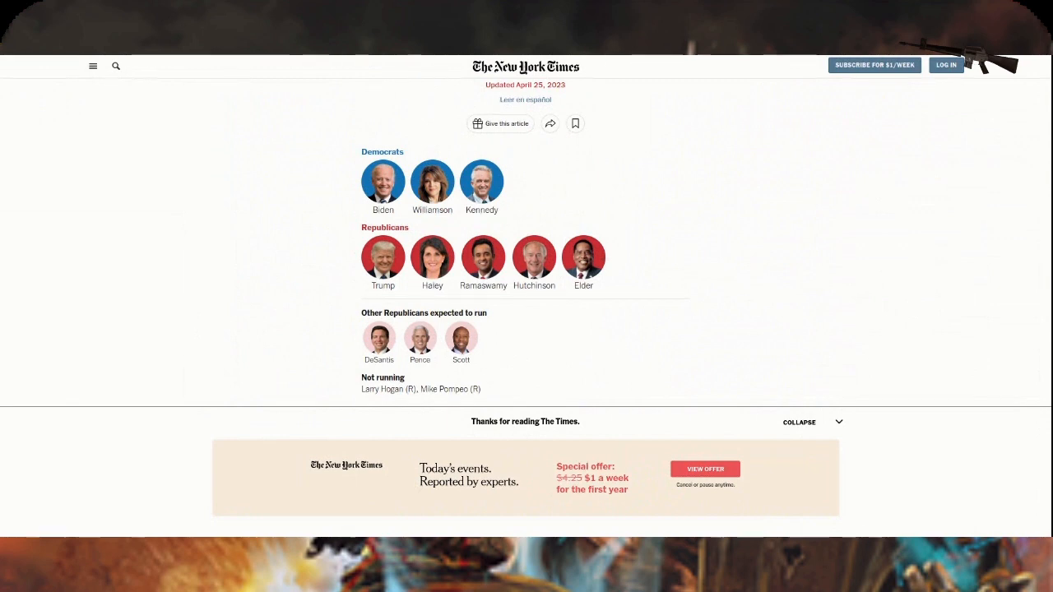
pyautogui.moveTo(323, 337)
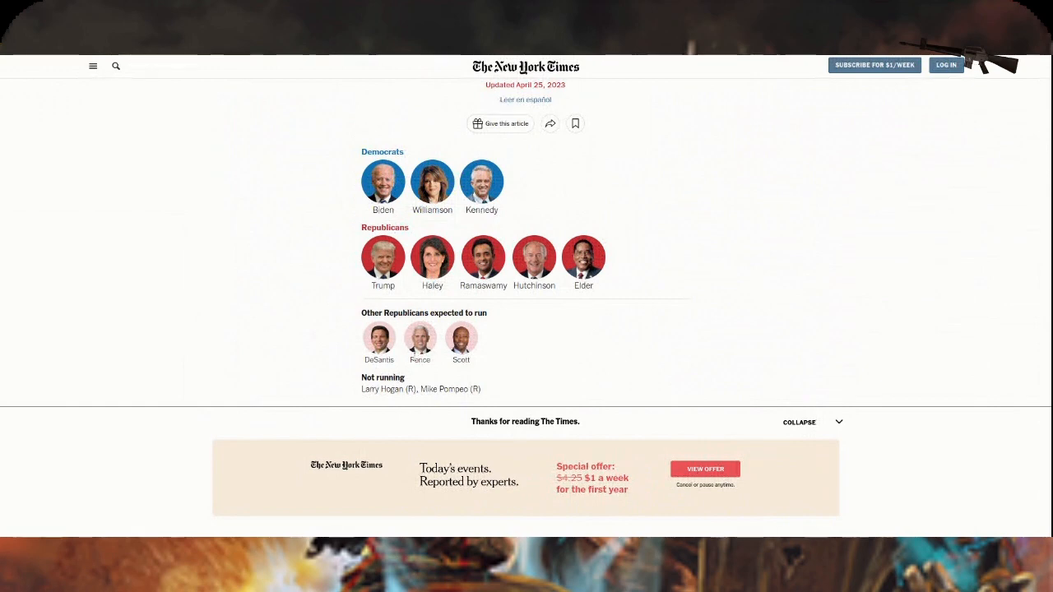
pyautogui.moveTo(415, 358)
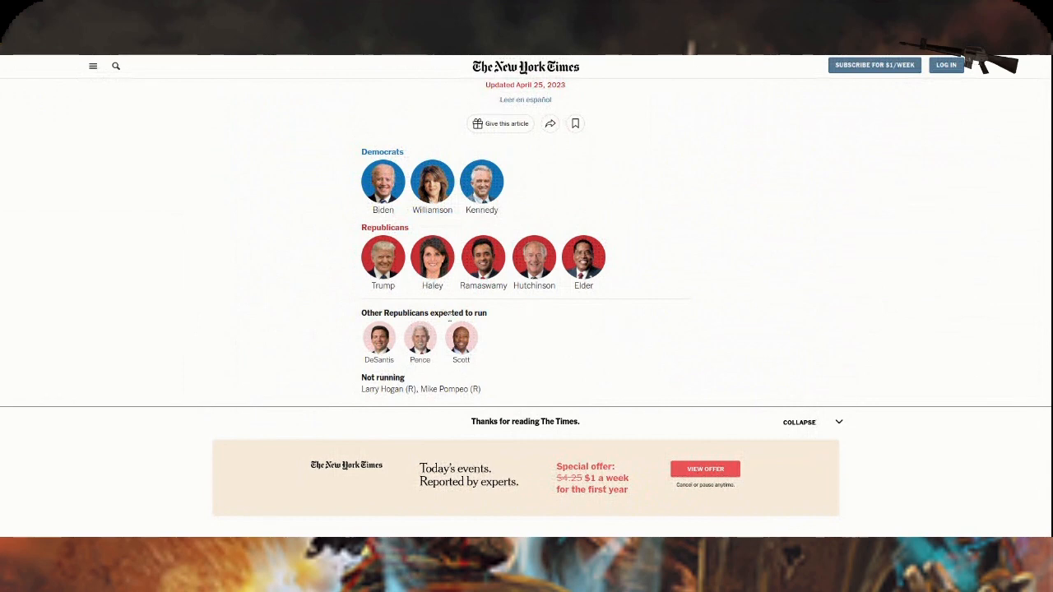
pyautogui.moveTo(359, 402)
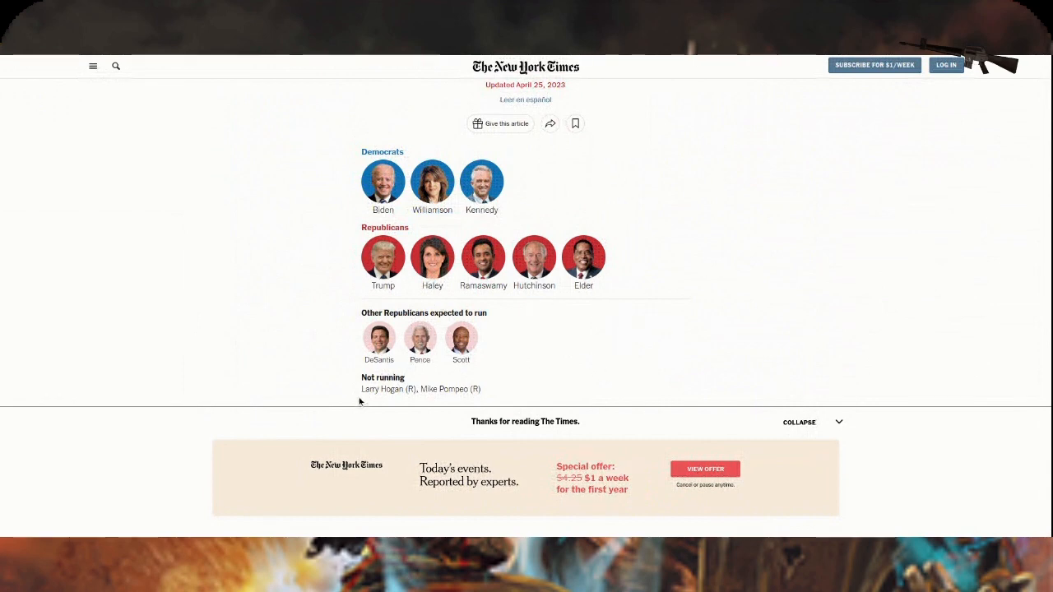
pyautogui.moveTo(185, 57)
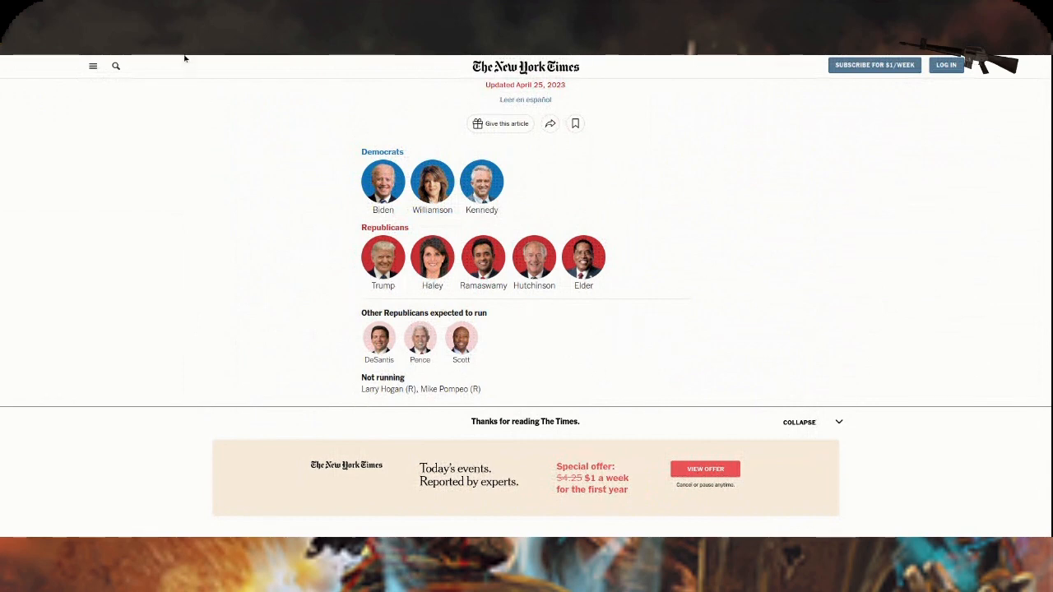